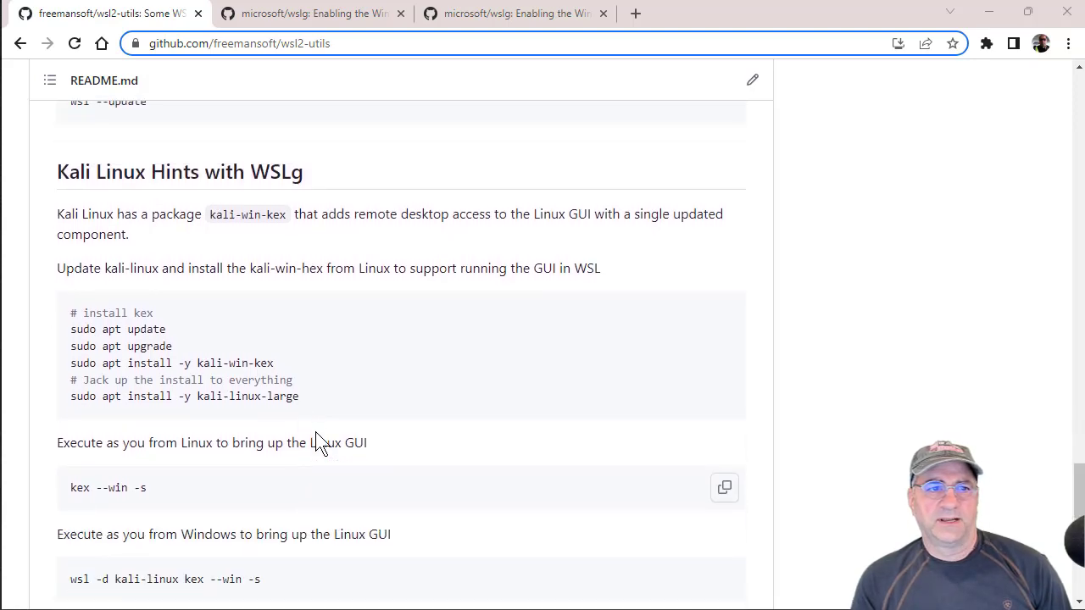
Select the WSLg heading and the 'wsl --update' line in the wsl2-utils README
double_click(122, 171)
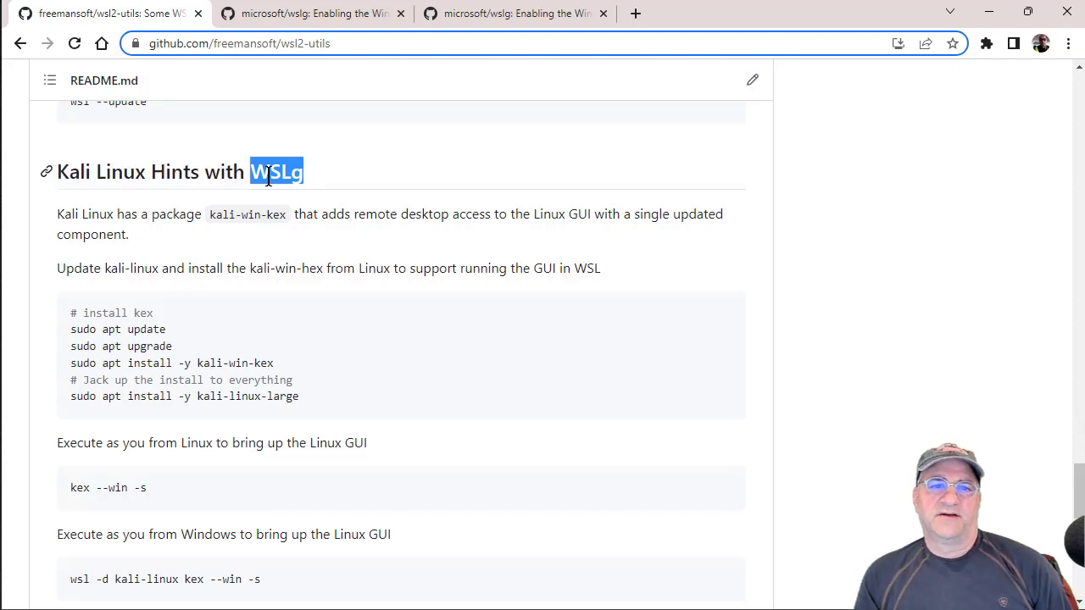
triple_click(178, 172)
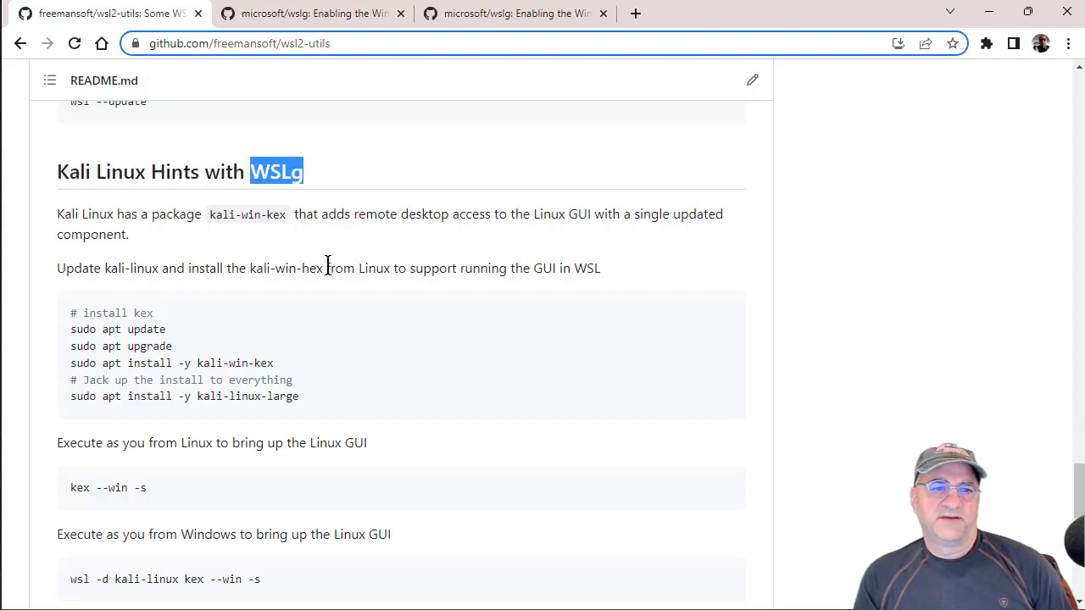
mouse_move(307, 292)
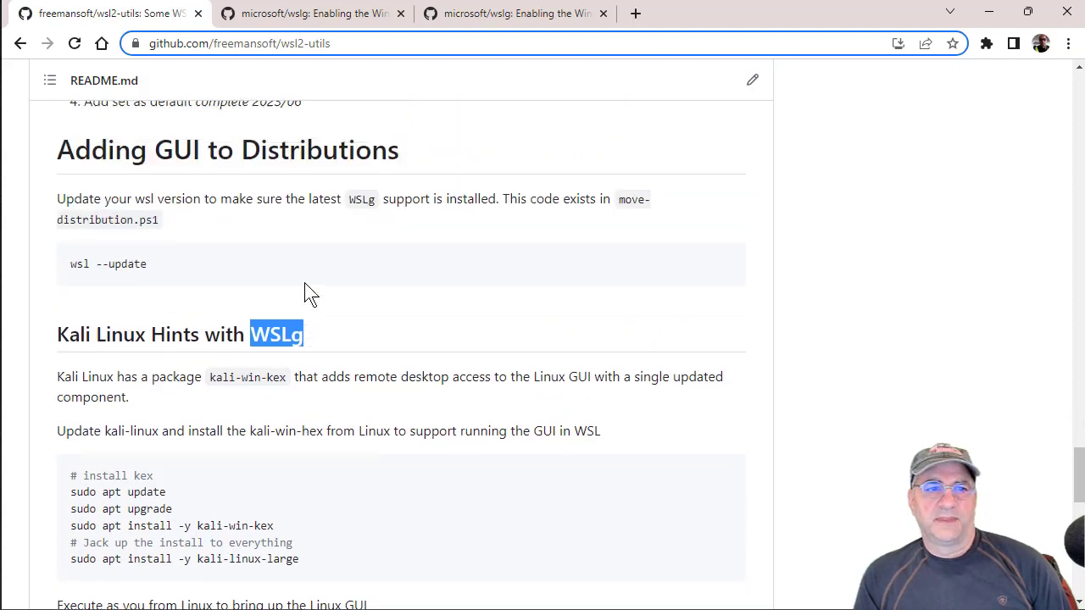
scroll(down, 3)
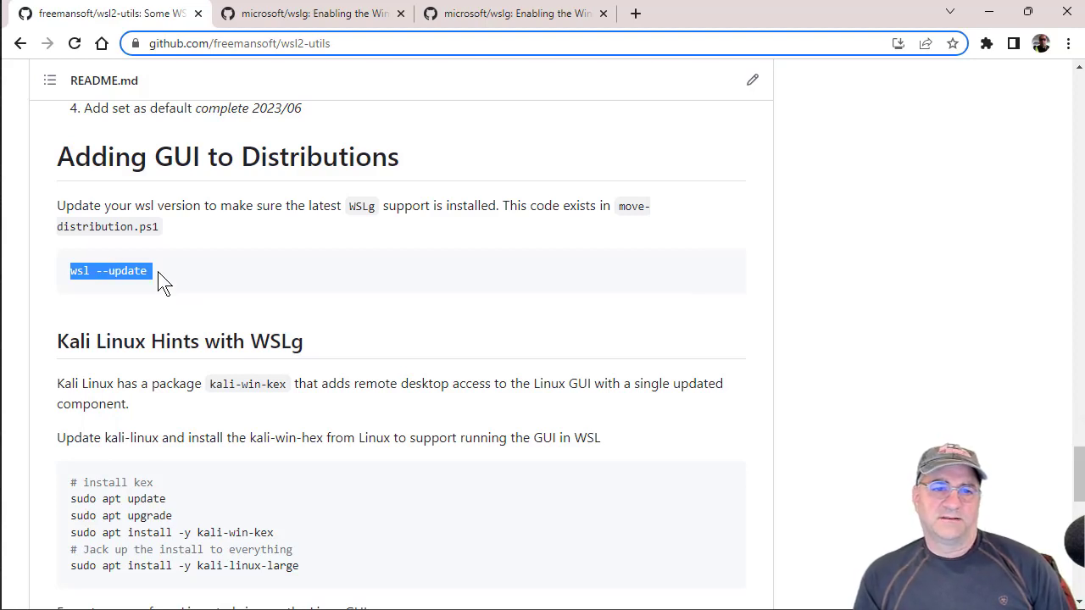
mouse_move(292, 373)
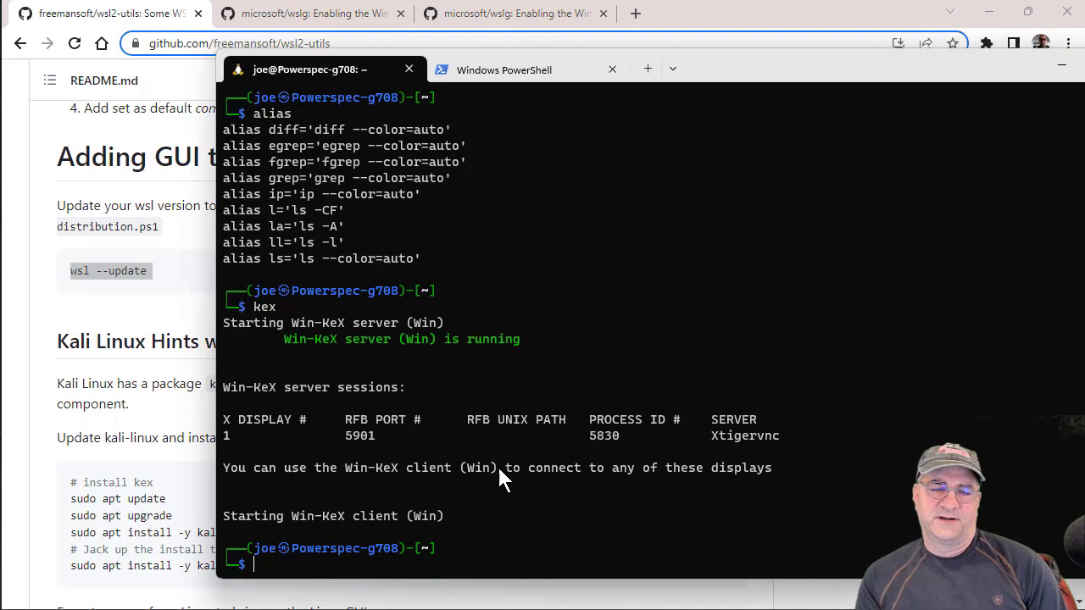
Run wsl --version in the Windows PowerShell tab
click(505, 70)
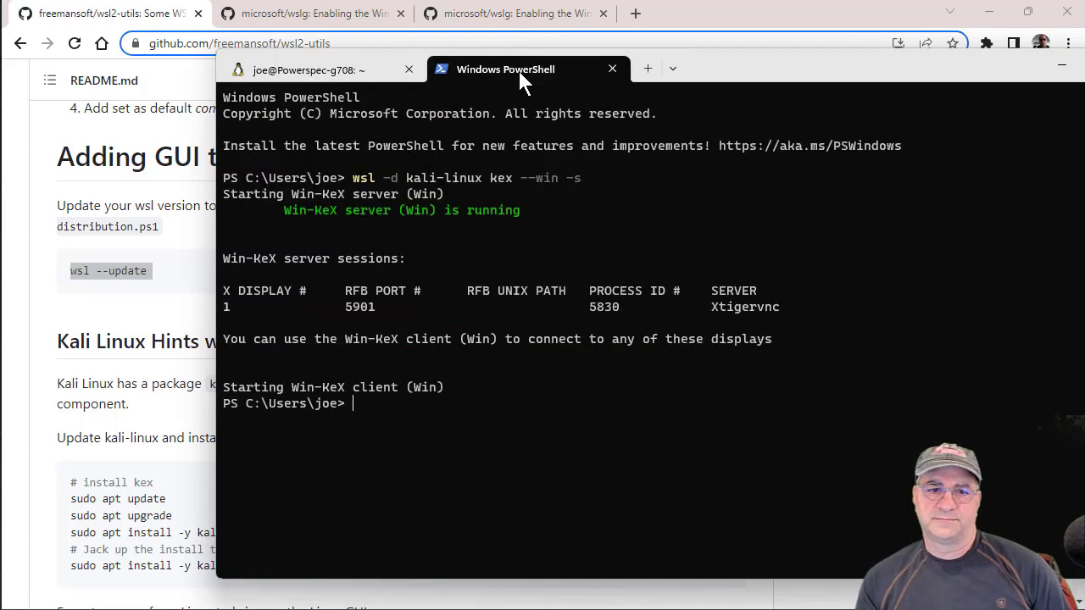
text(wsl --version)
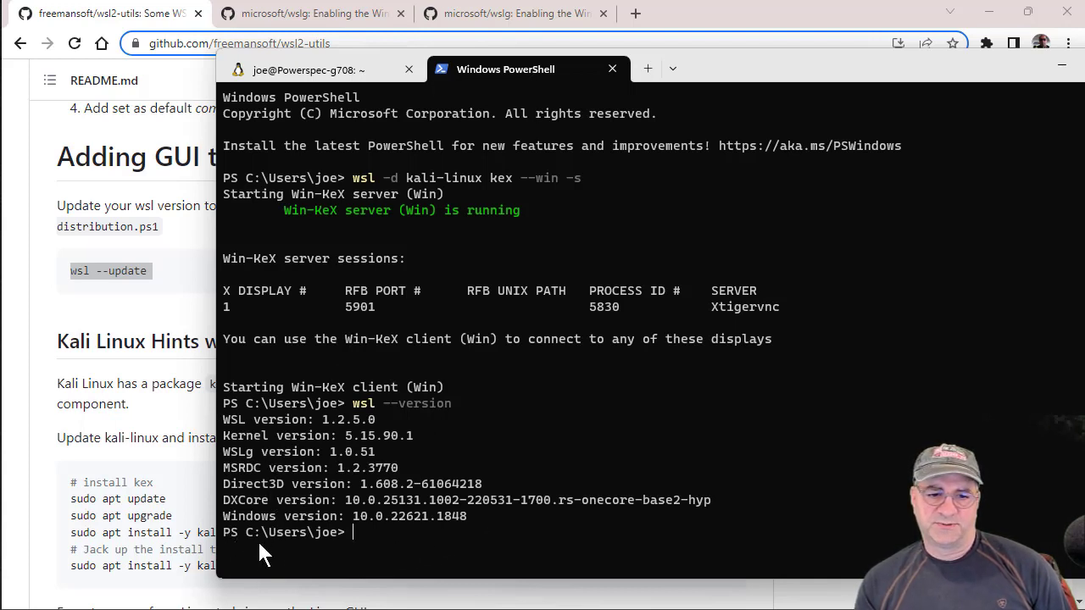
mouse_move(317, 568)
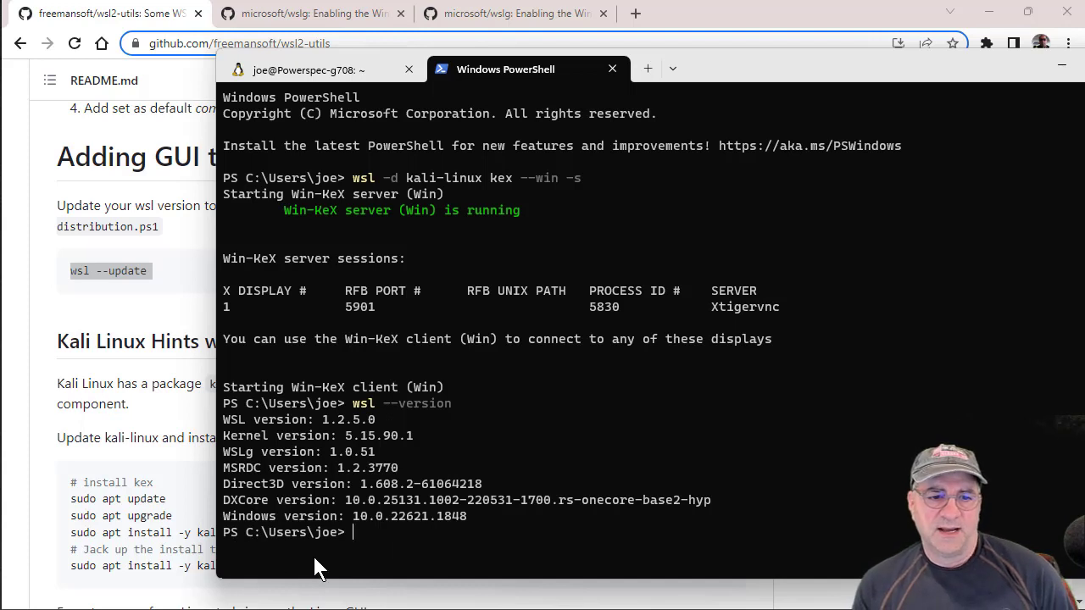
mouse_move(262, 572)
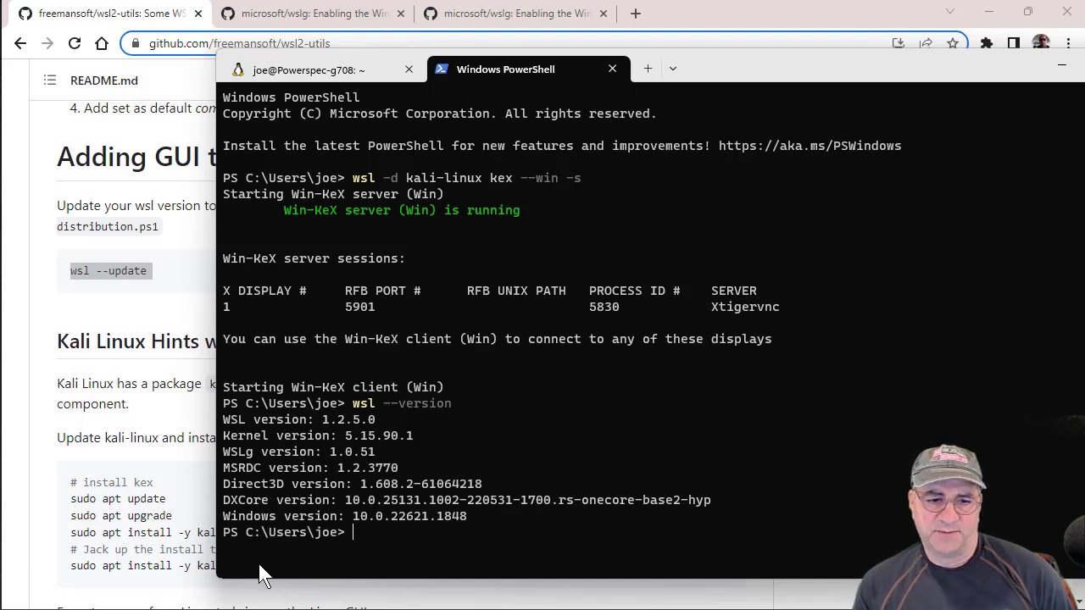
mouse_move(464, 530)
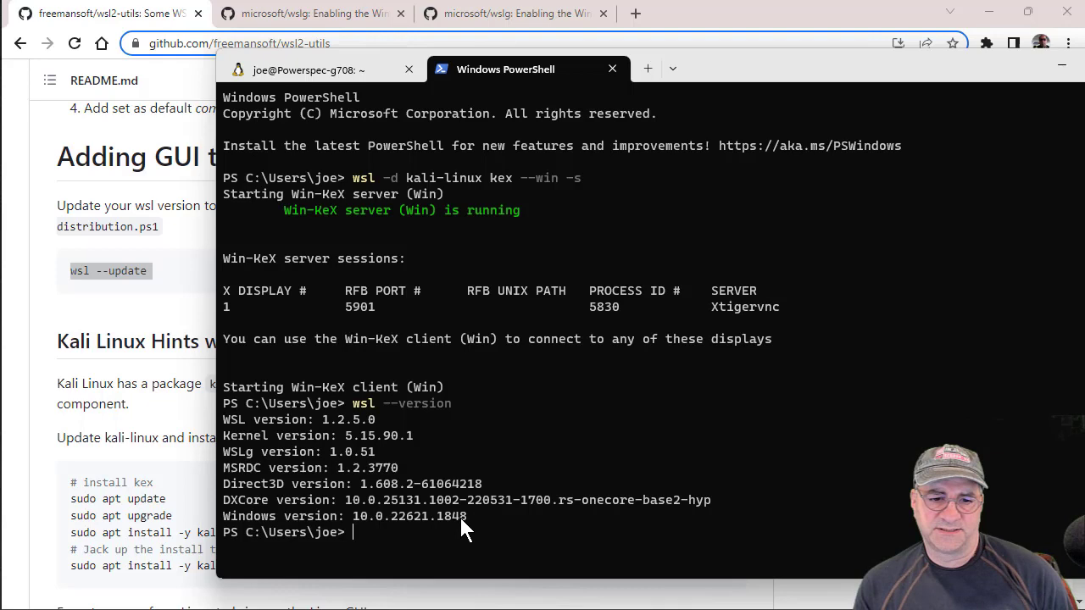
mouse_move(102, 457)
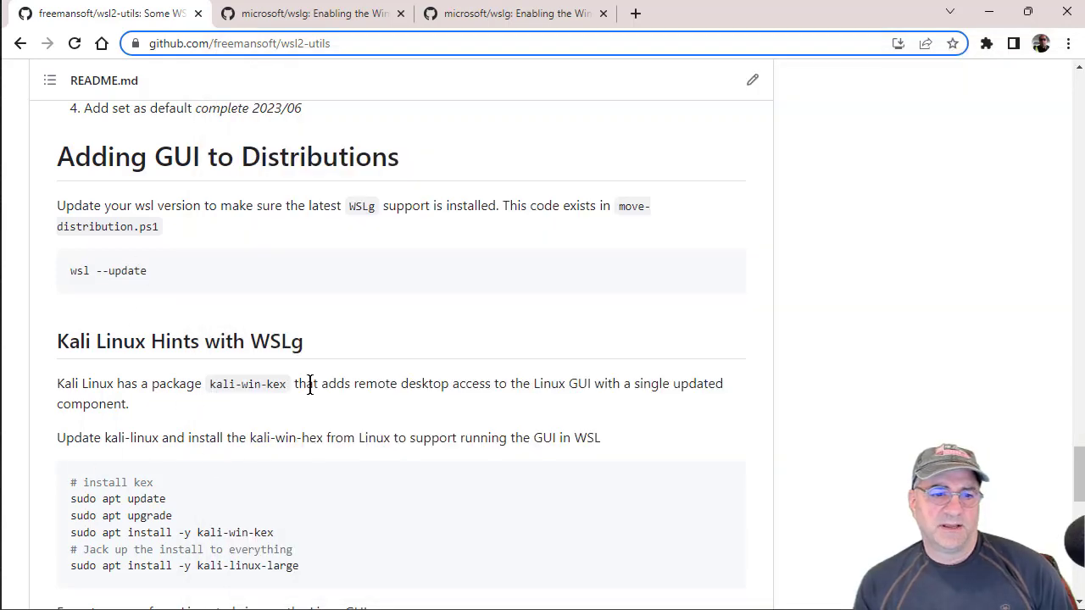
Scroll to Kali Linux Hints and select the kex install commands
scroll(down, 3)
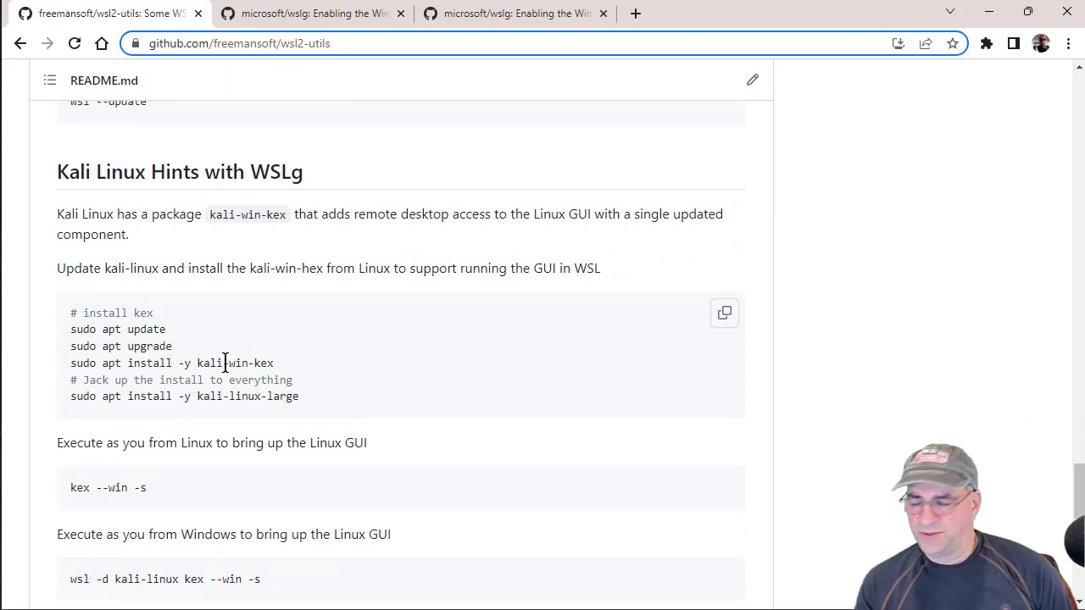
mouse_move(288, 356)
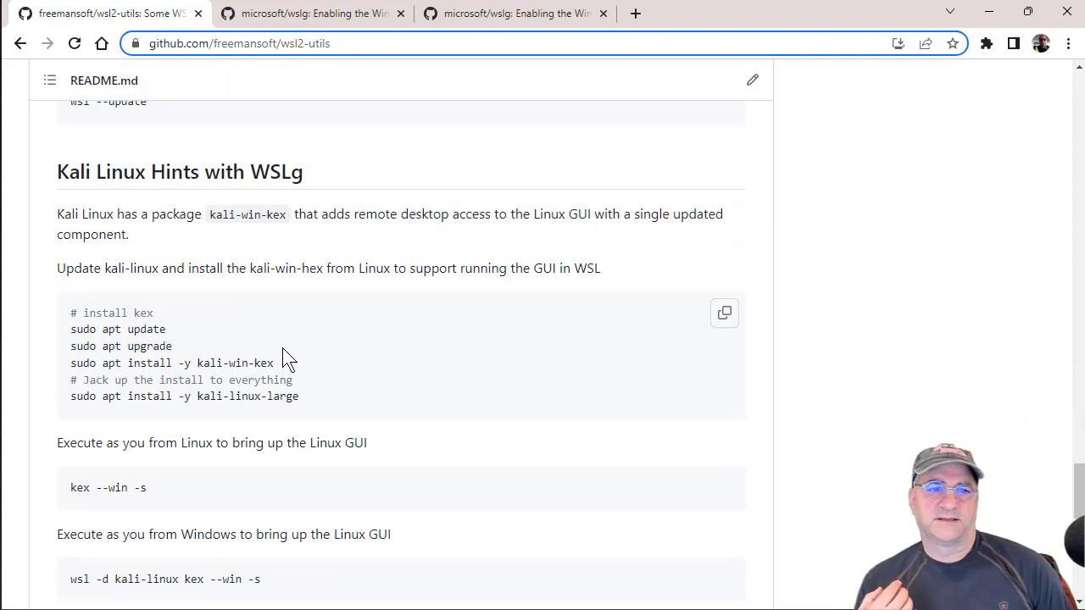
mouse_move(284, 318)
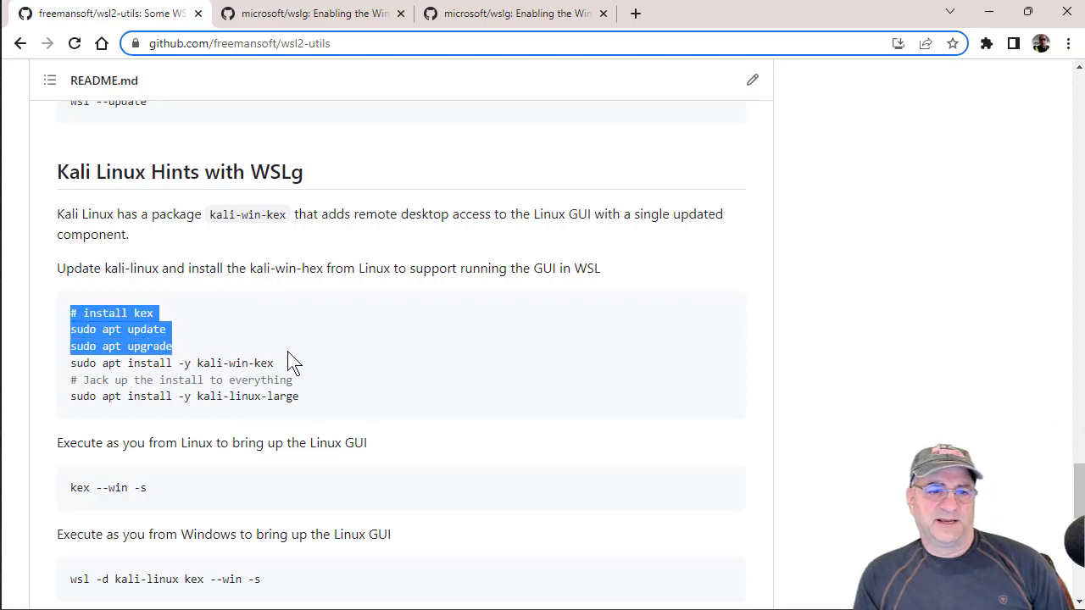
drag(173, 346, 306, 363)
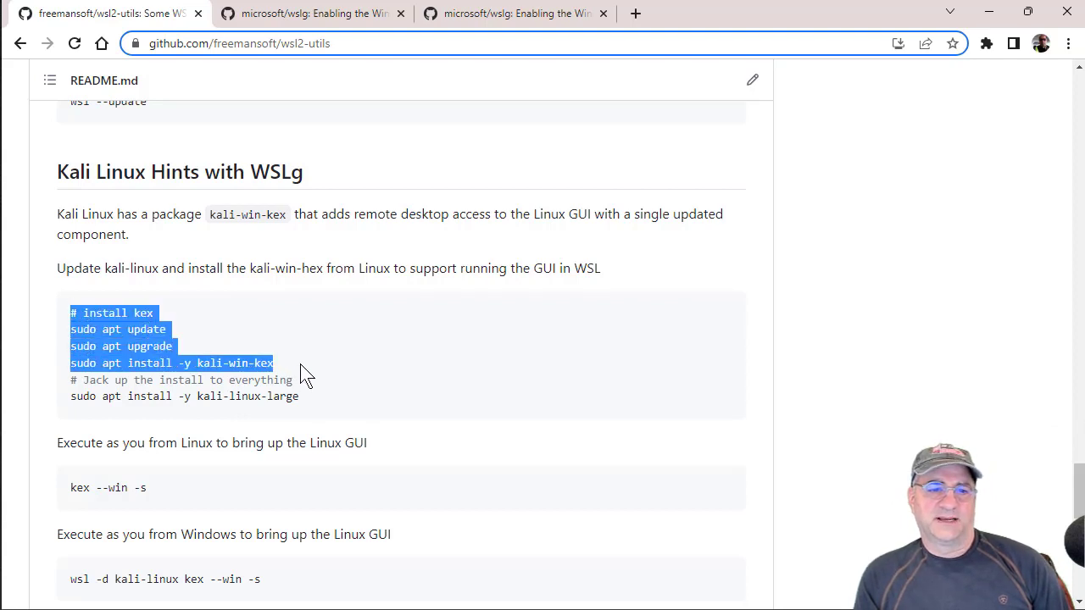
click(144, 391)
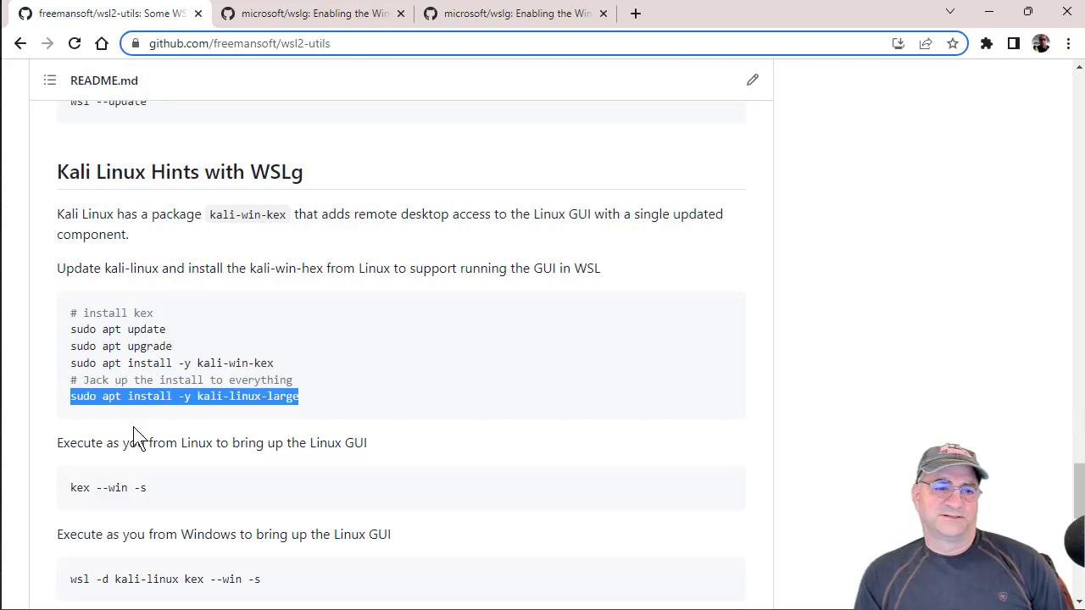
mouse_move(246, 441)
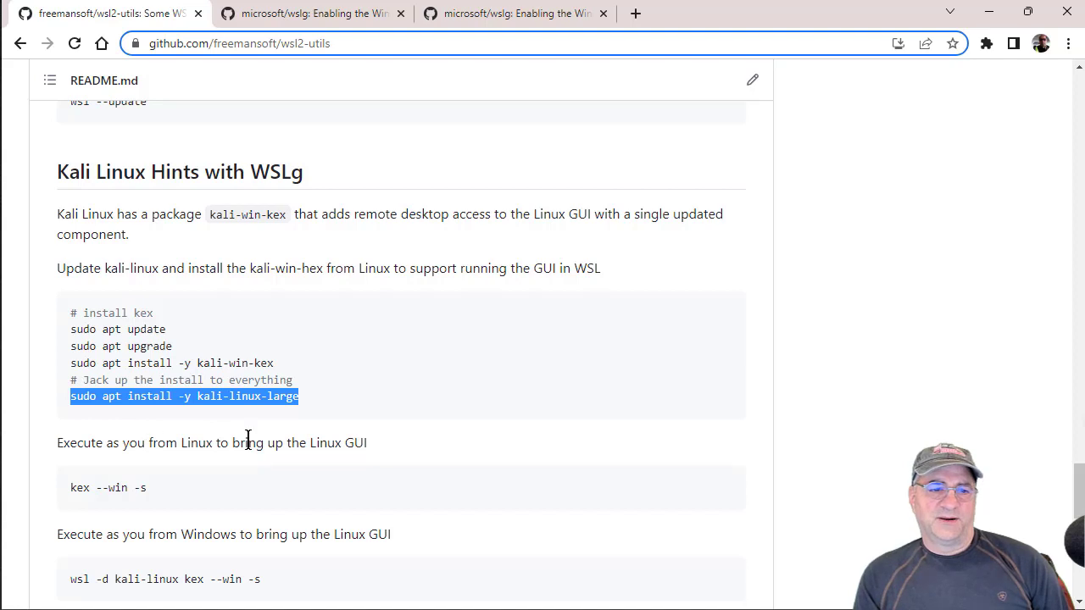
mouse_move(315, 331)
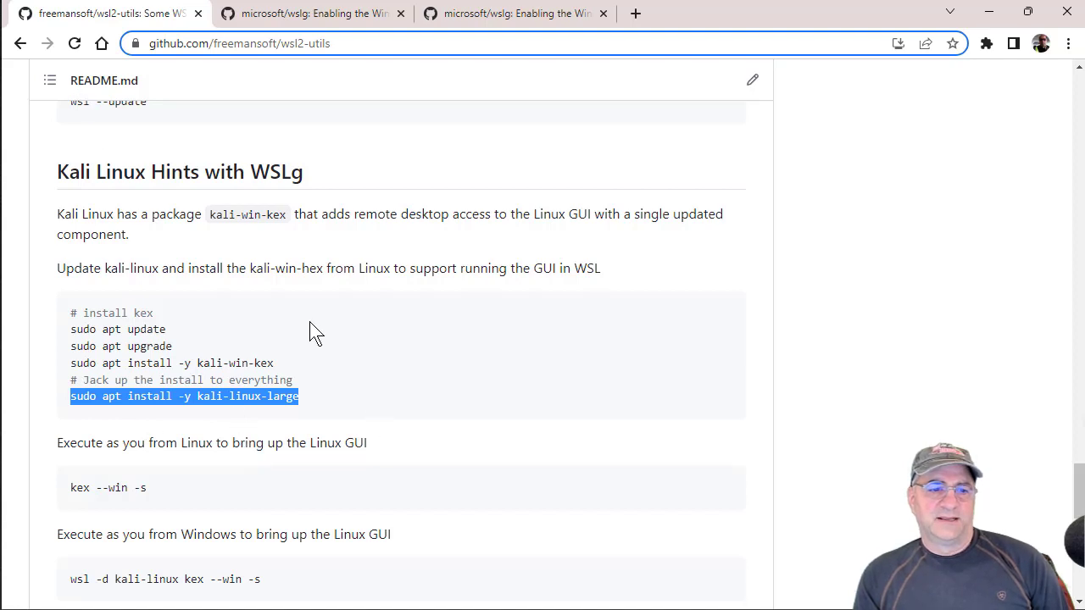
Select the wsl -d Windows command that launches the Kali GUI
scroll(down, 3)
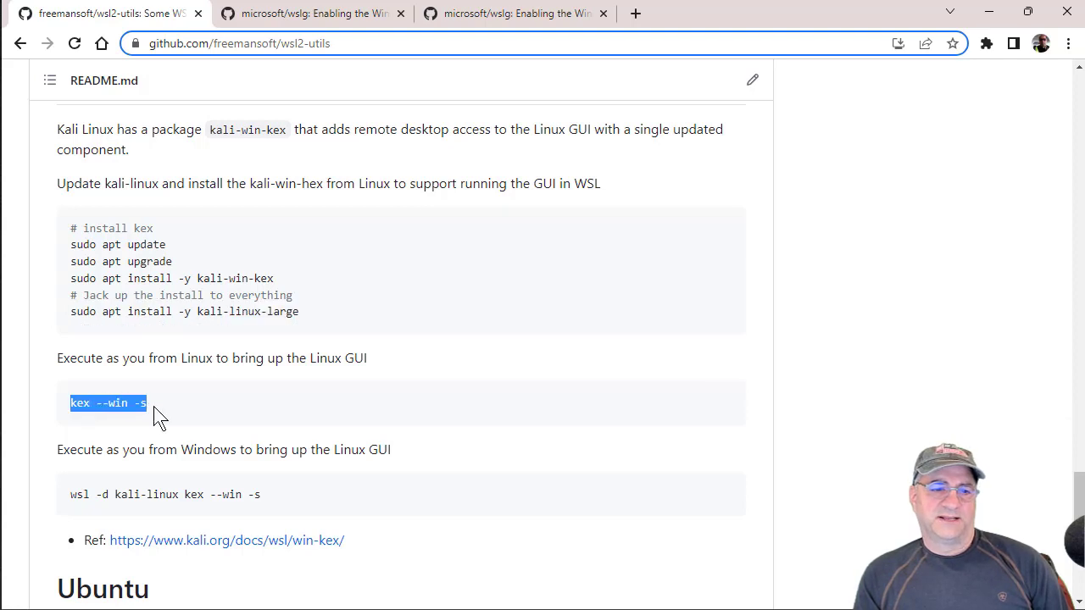
triple_click(167, 494)
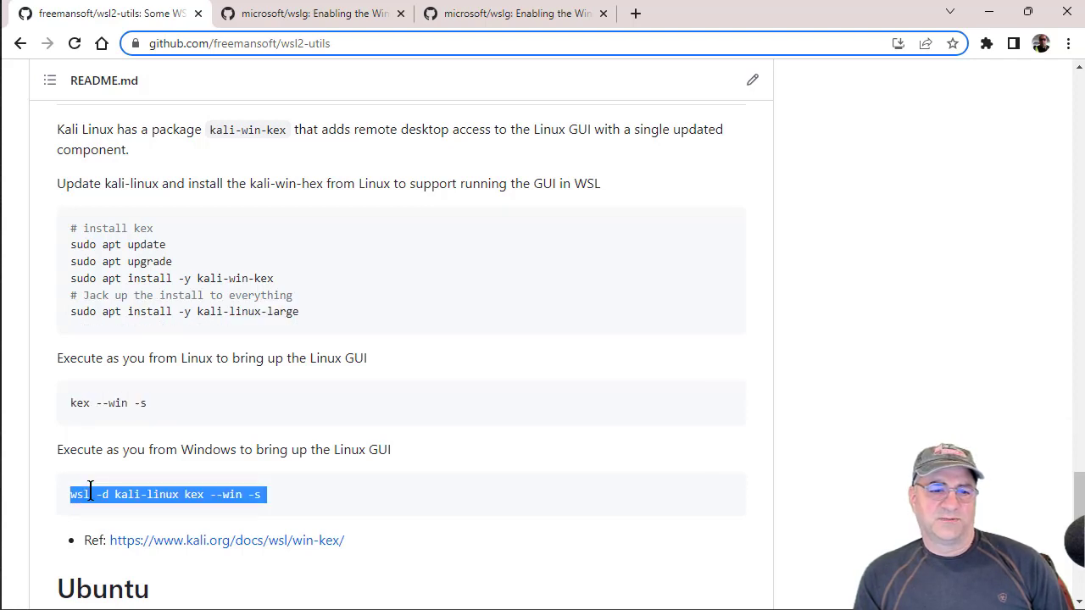
mouse_move(101, 473)
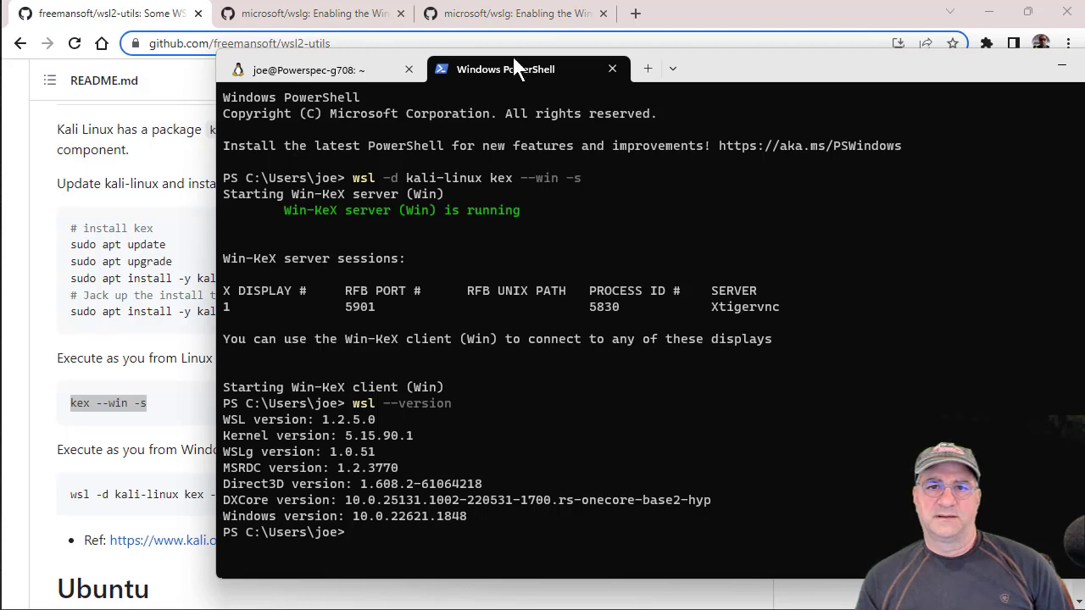
In the Kali tab, check the kernel with uname -a and launch 'kex --win -s'
click(309, 70)
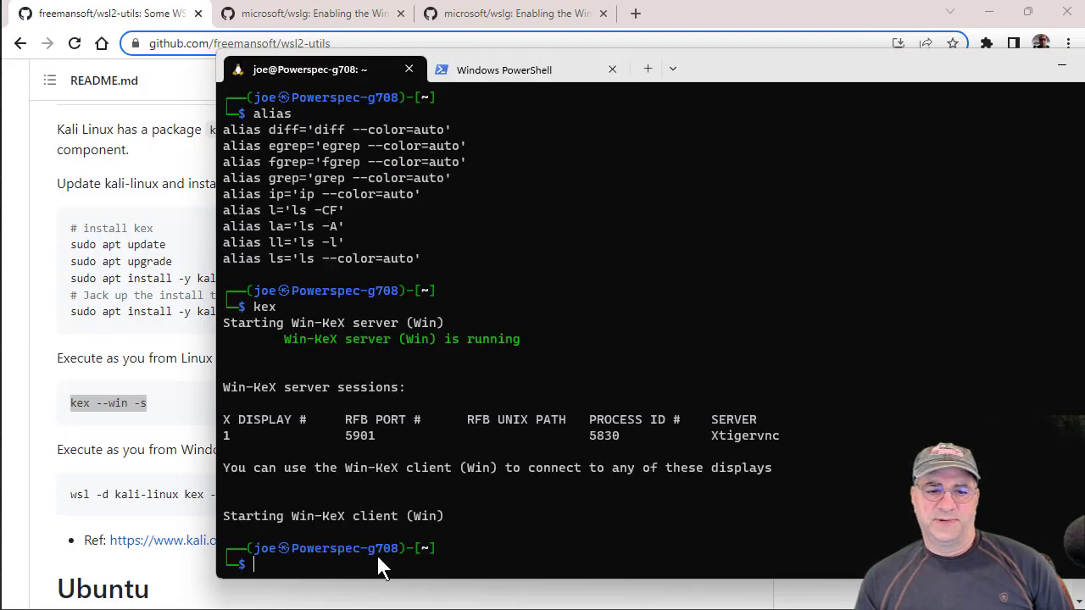
mouse_move(339, 558)
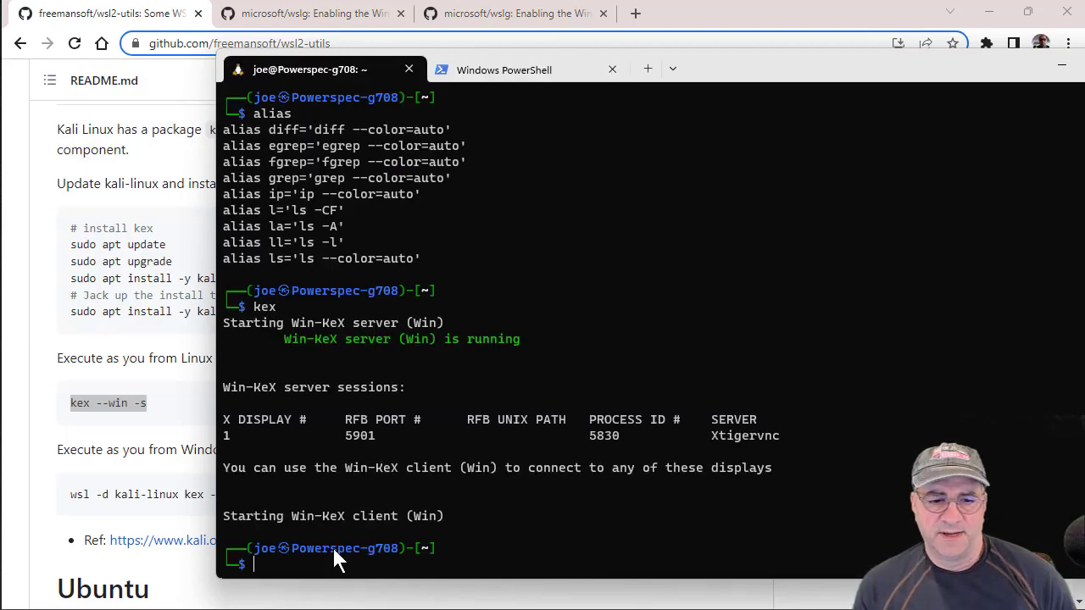
text(f)
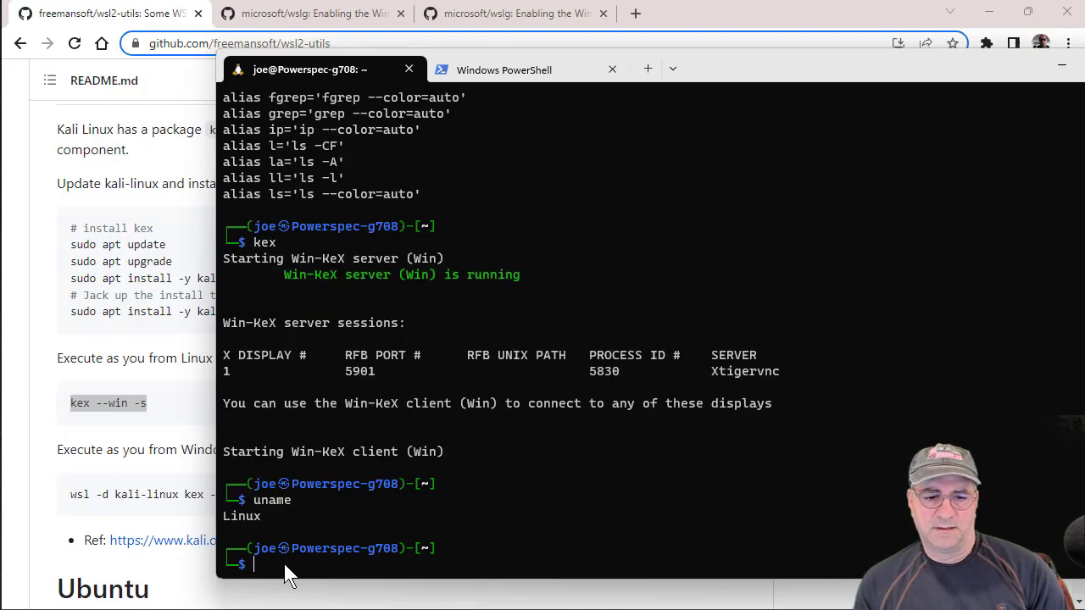
text(muna)
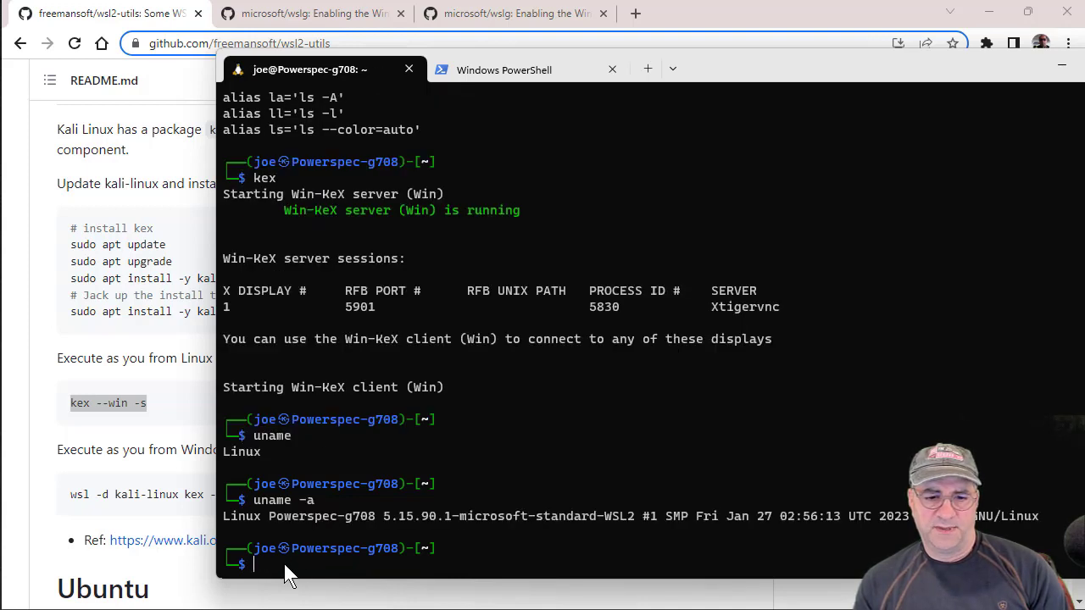
mouse_move(352, 507)
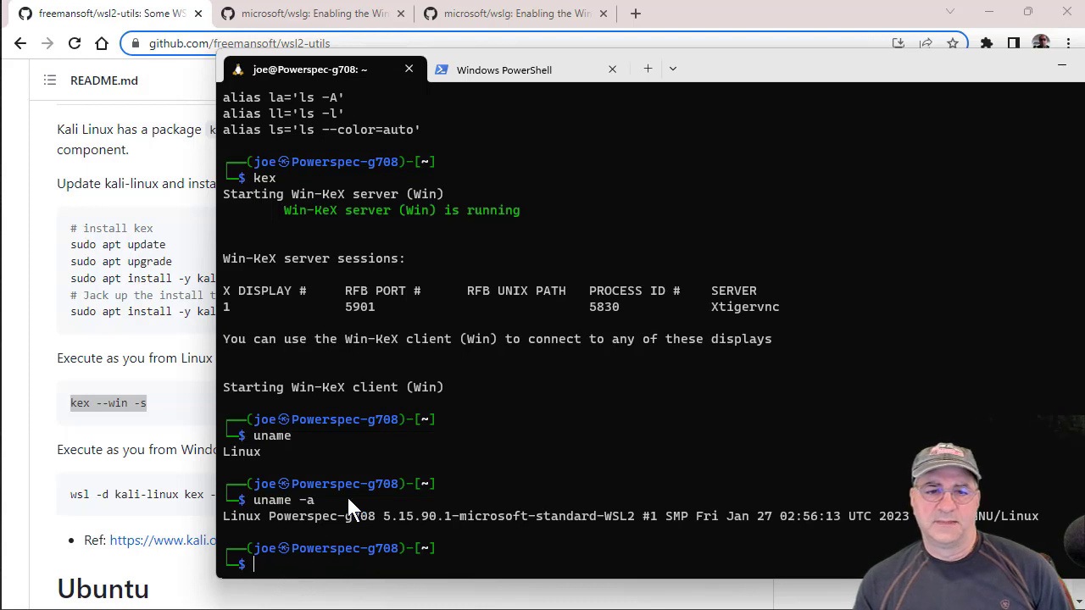
text(kex --win -s)
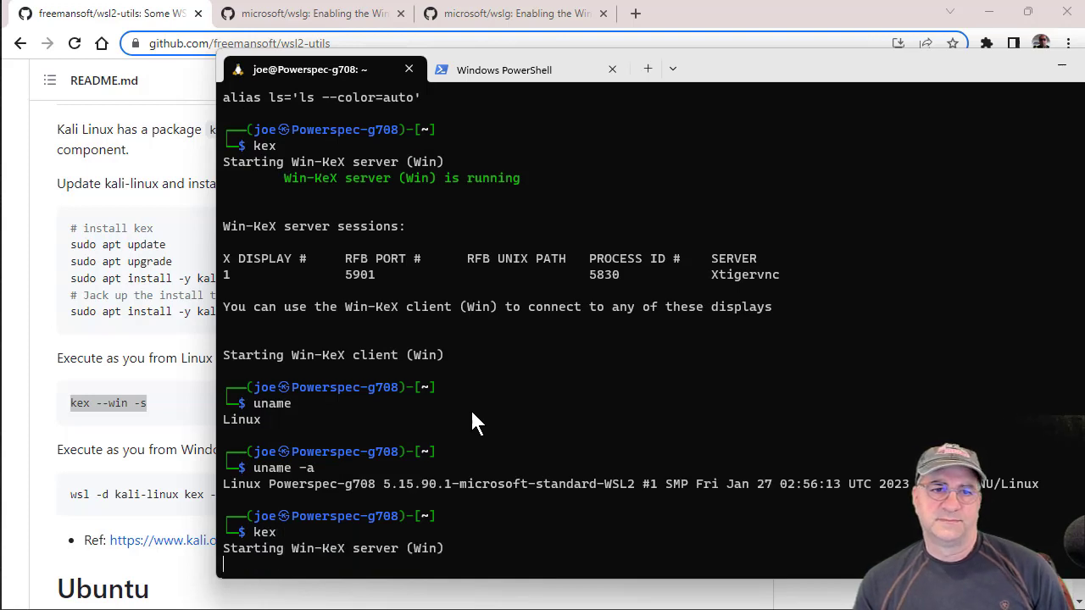
scroll(down, 3)
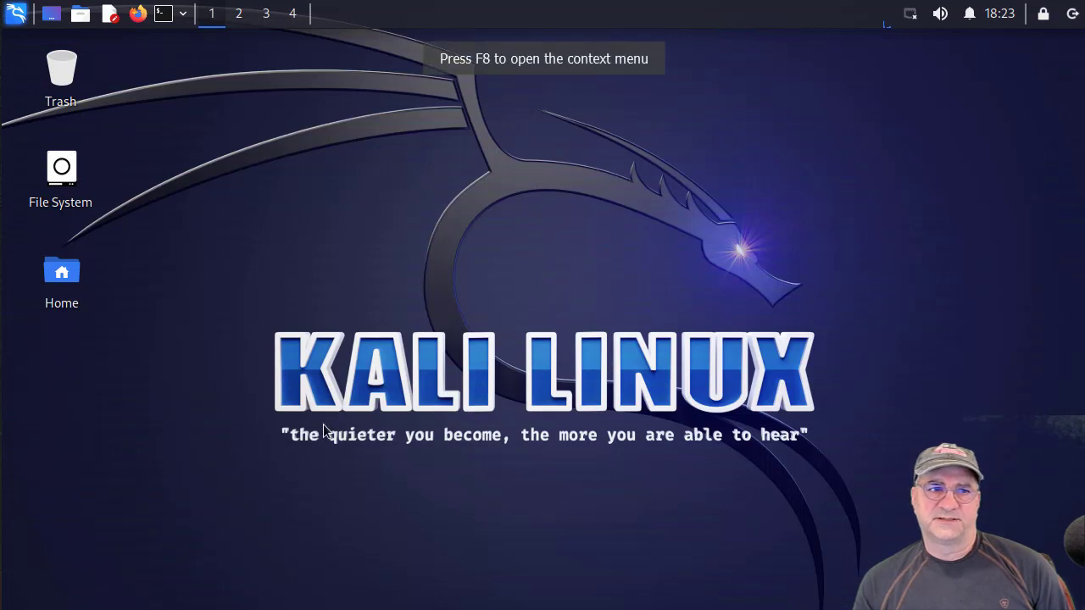
mouse_move(186, 262)
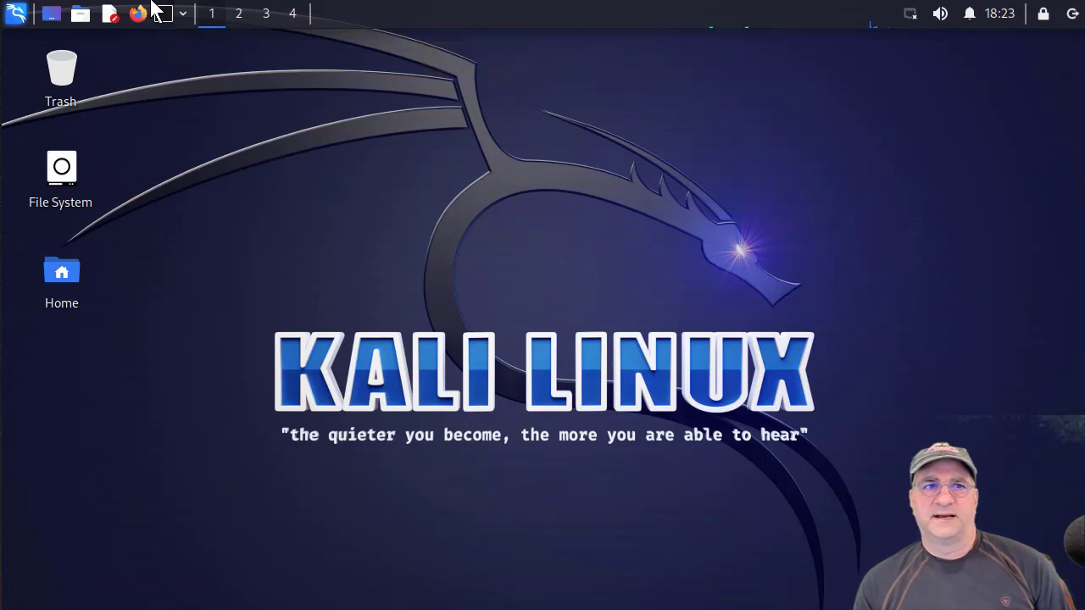
Open a terminal from the top panel and the Kali application menu
click(162, 13)
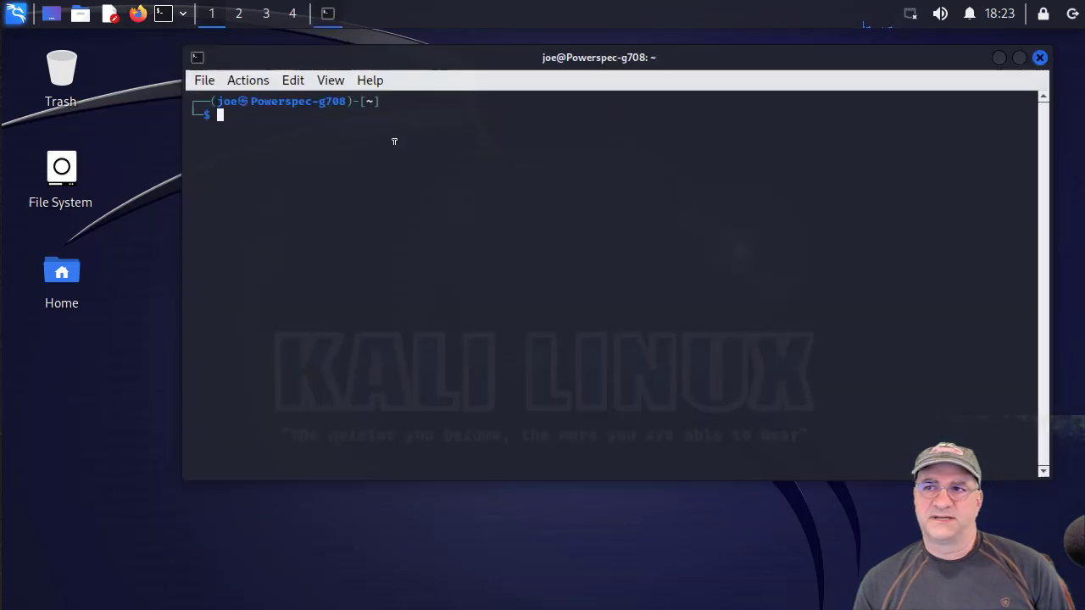
click(16, 13)
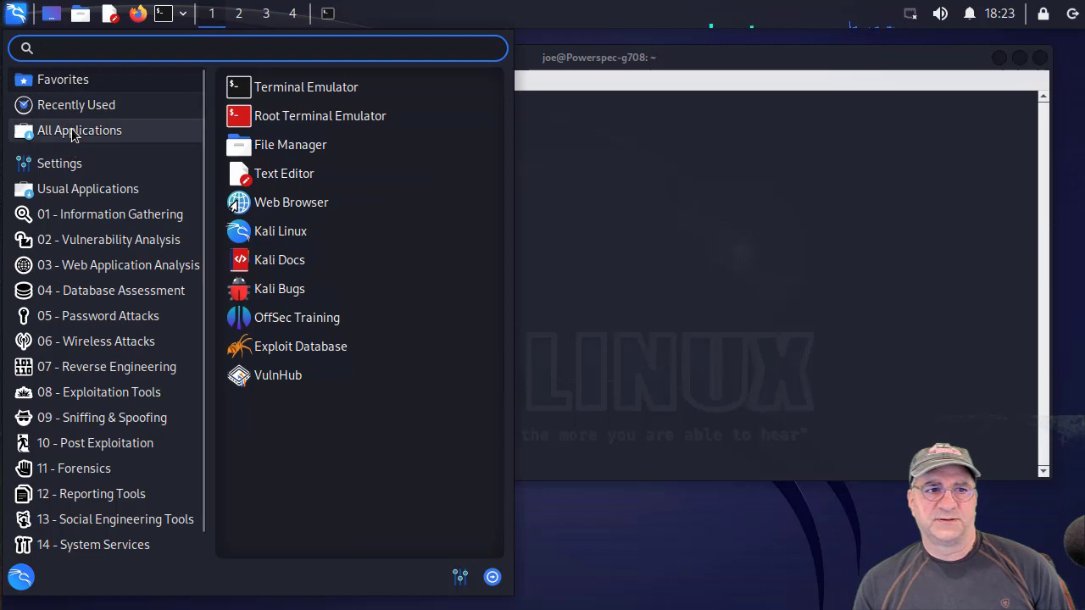
Show All Applications and scroll the list to tools starting with E and F
click(79, 129)
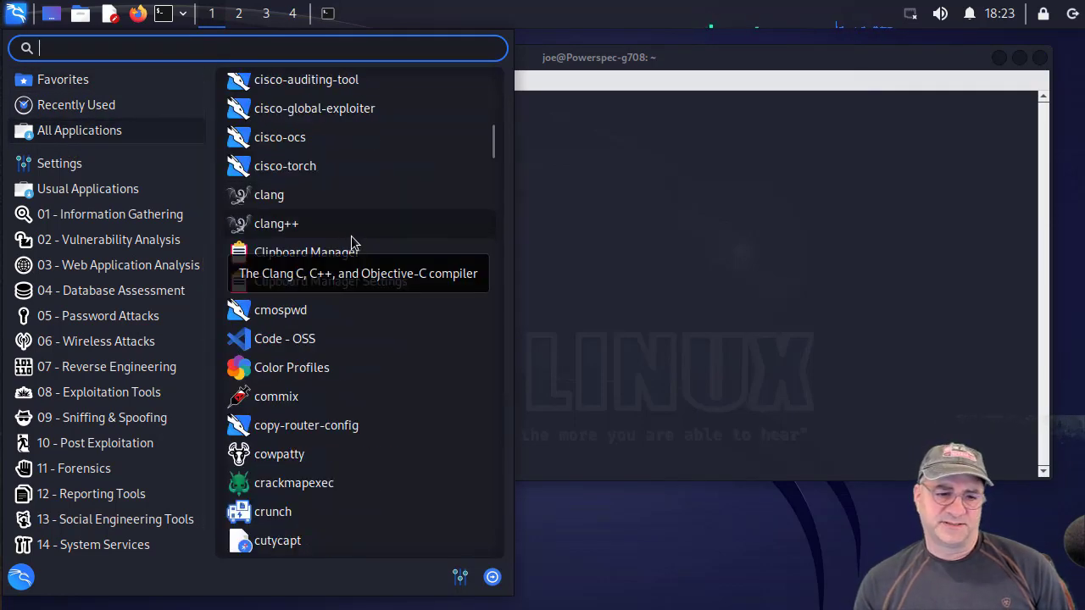
scroll(down, 3)
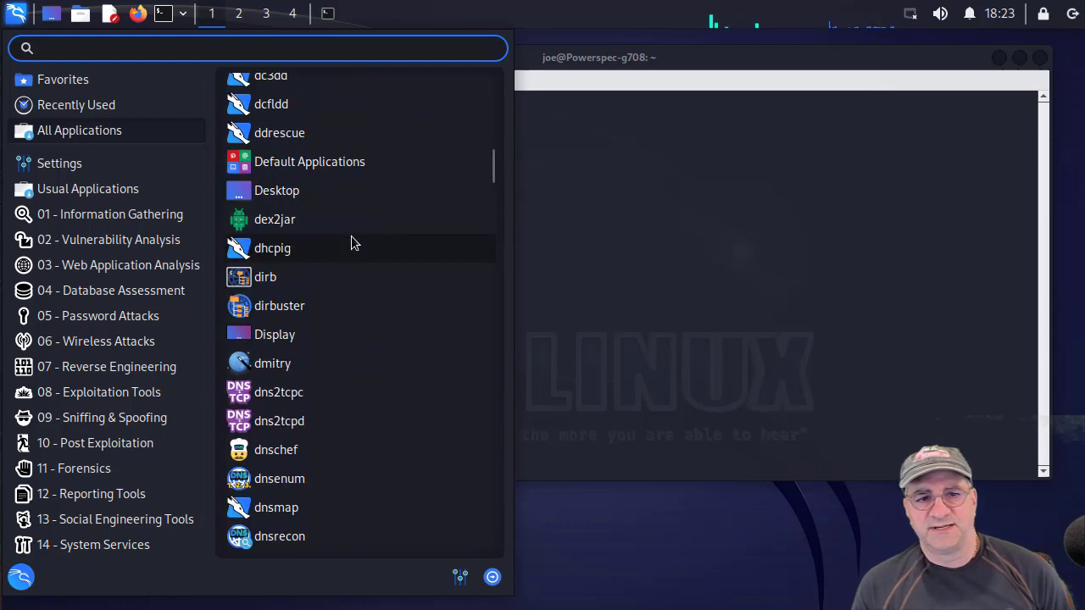
scroll(down, 3)
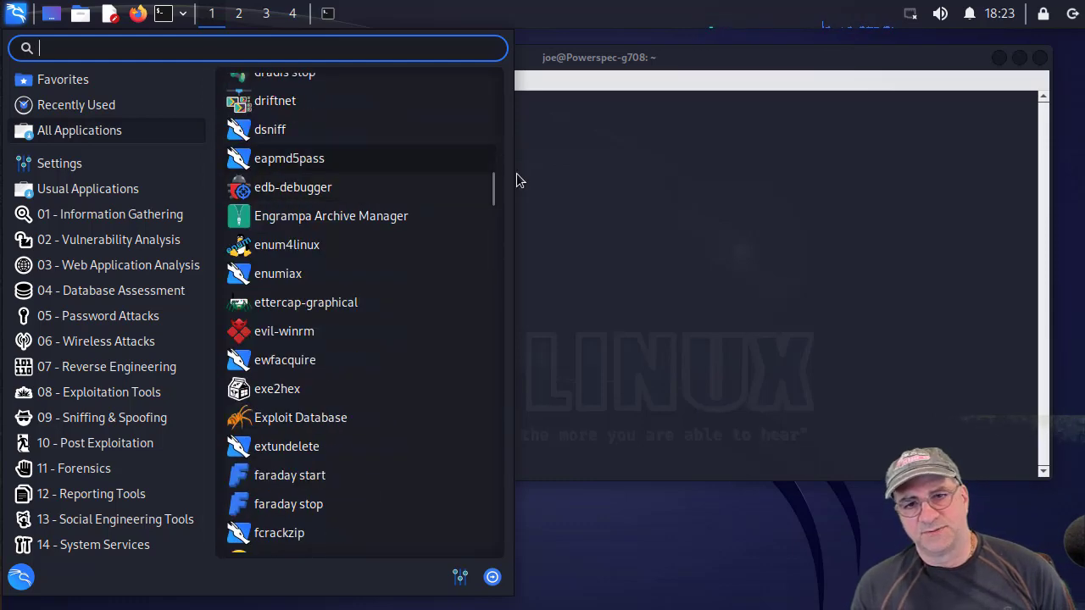
mouse_move(286, 245)
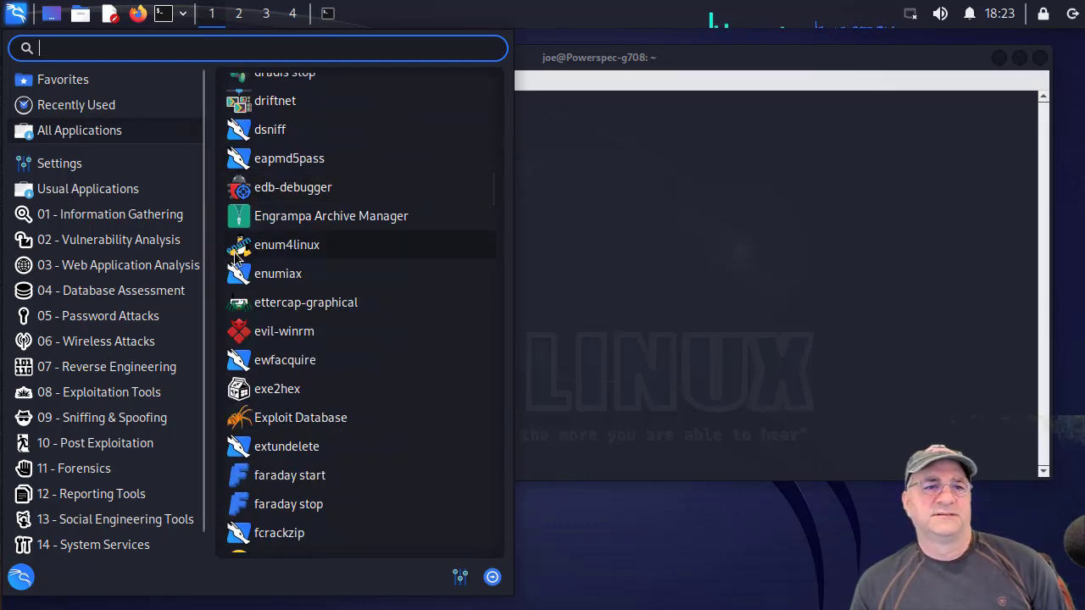